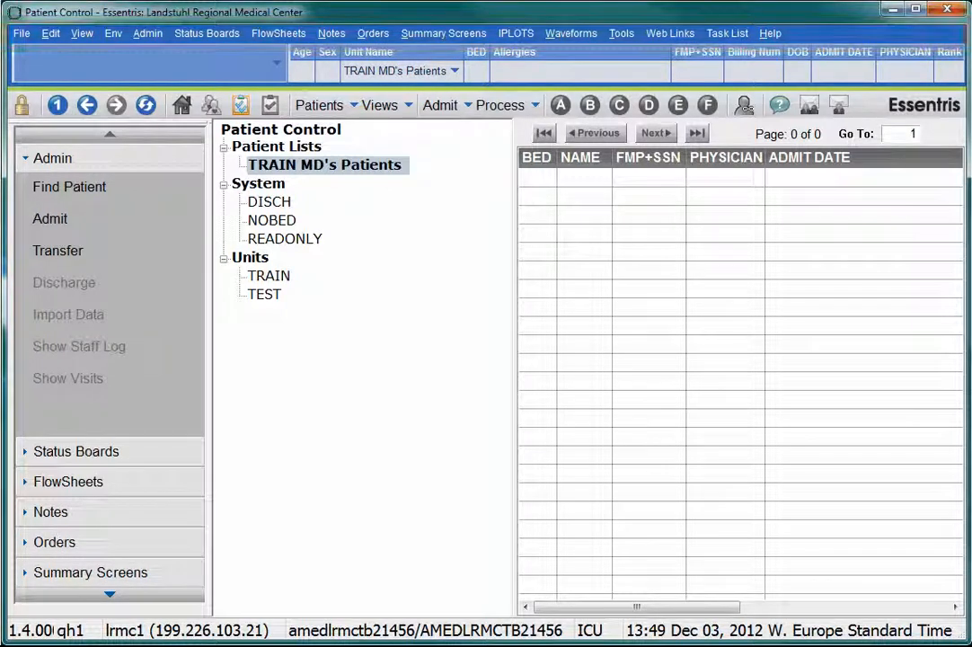
Start a new patient admission via Admin > Admit from Patient Control.
right_click(726, 352)
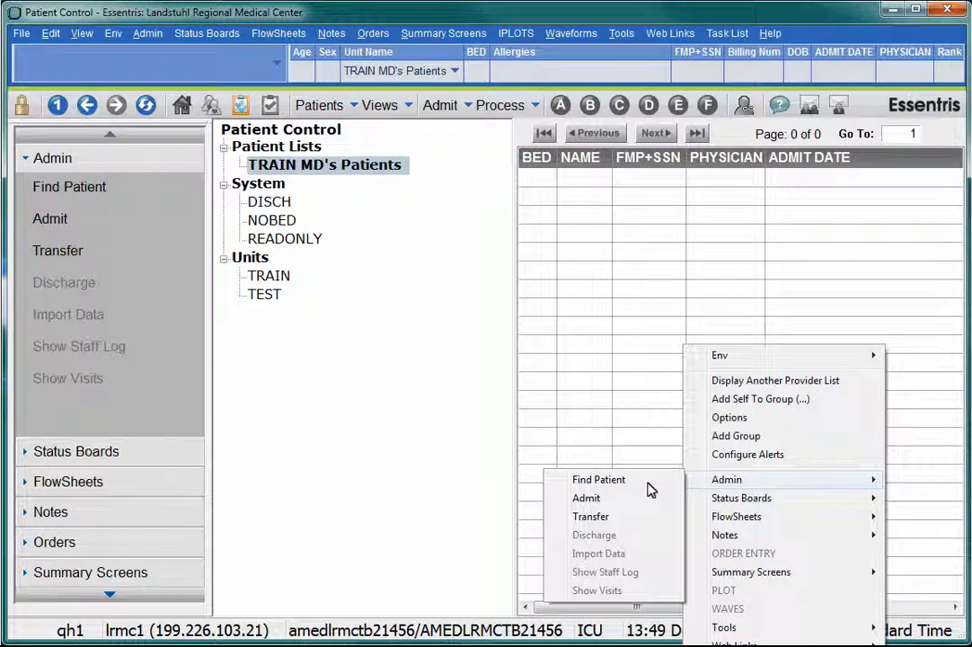
left_click(650, 489)
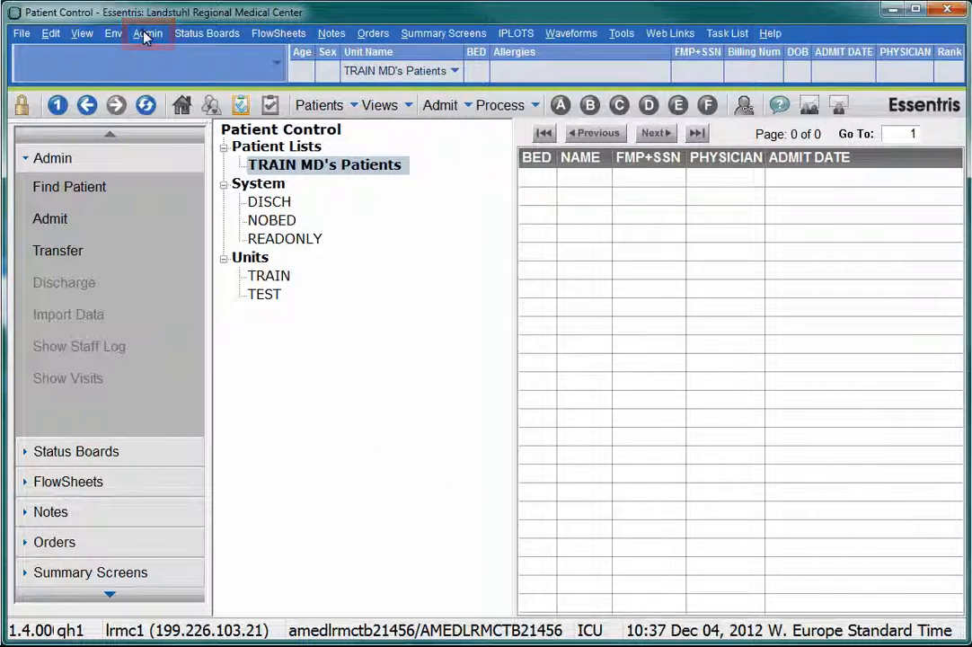
left_click(147, 33)
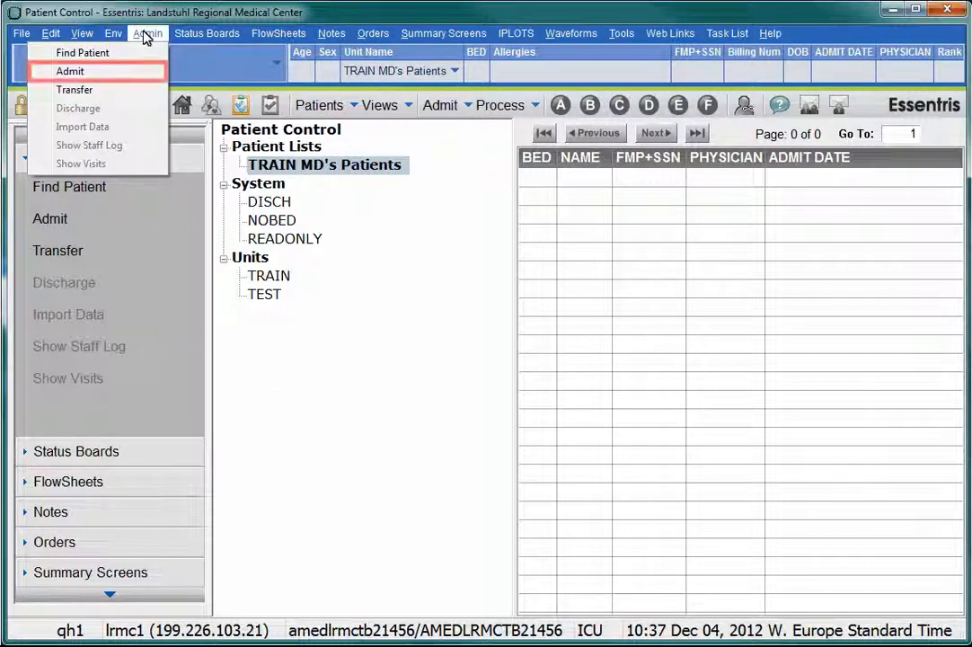
mouse_move(99, 72)
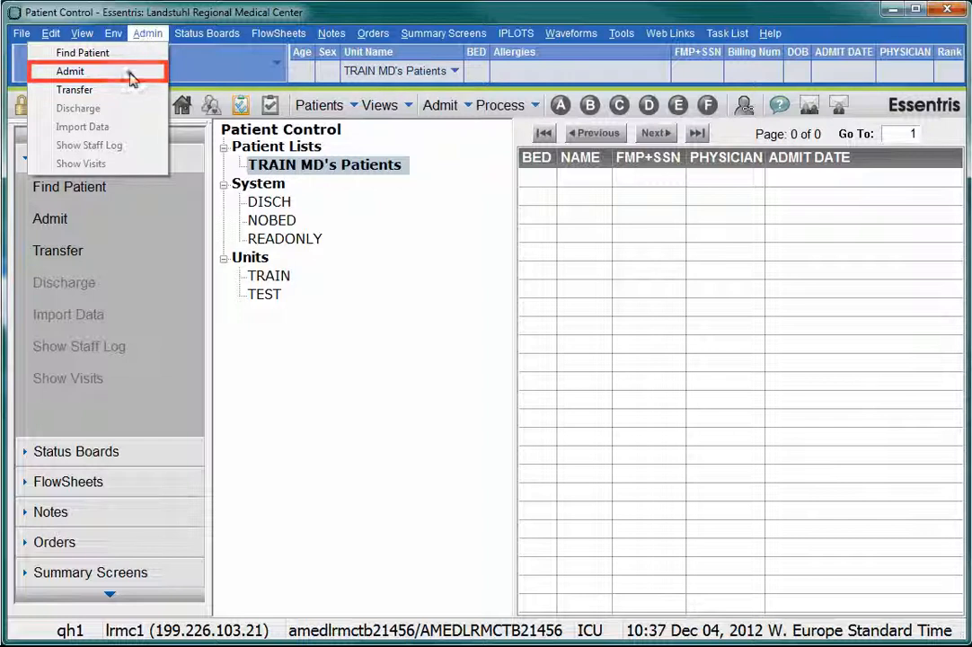
left_click(70, 72)
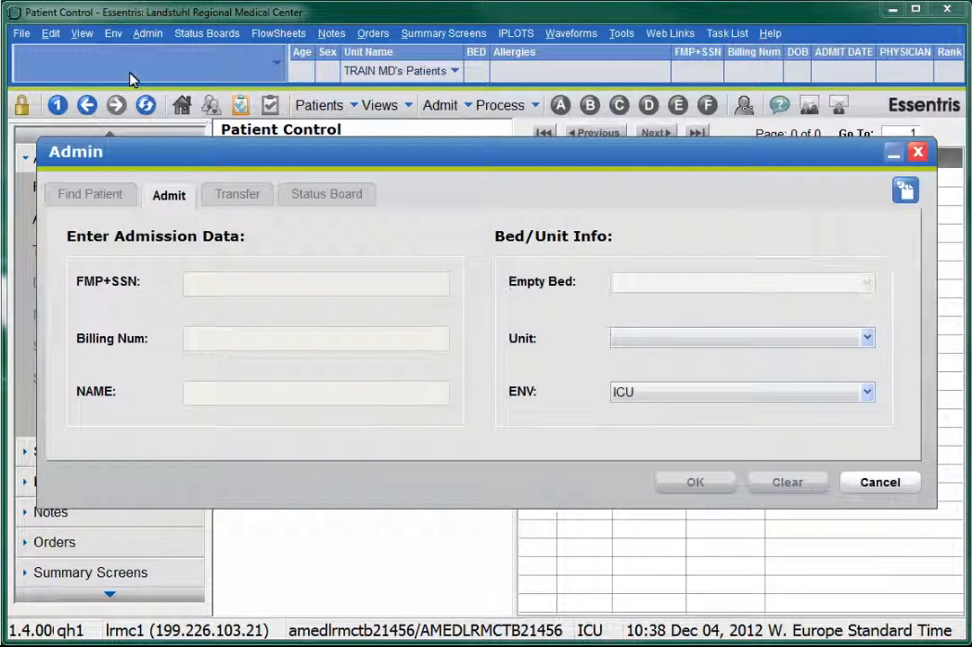
Choose unit TRAIN and empty bed TRAIN-H, with environment ICU.
left_click(741, 338)
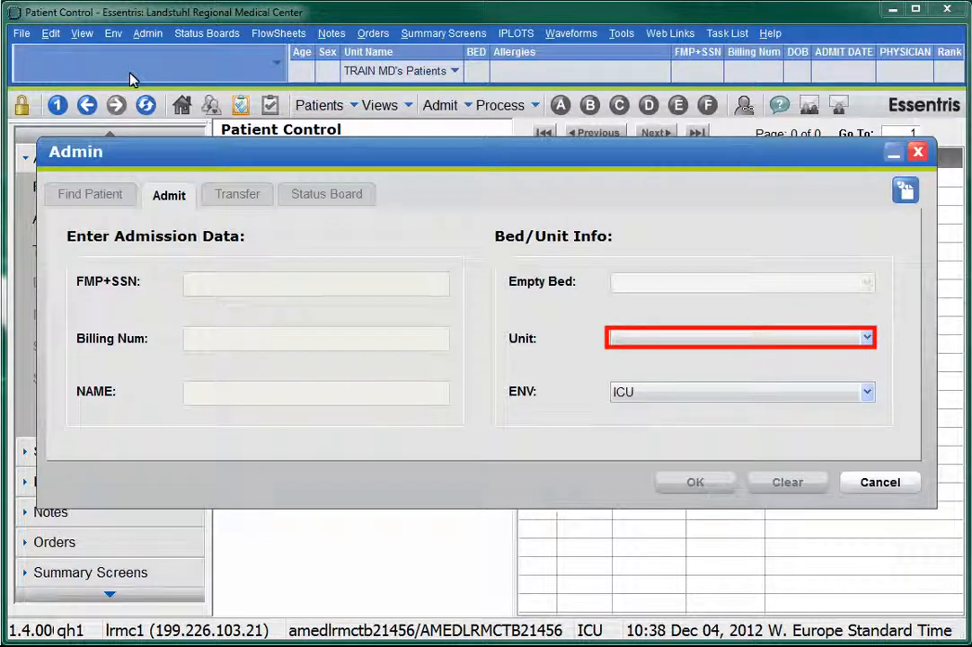
left_click(866, 337)
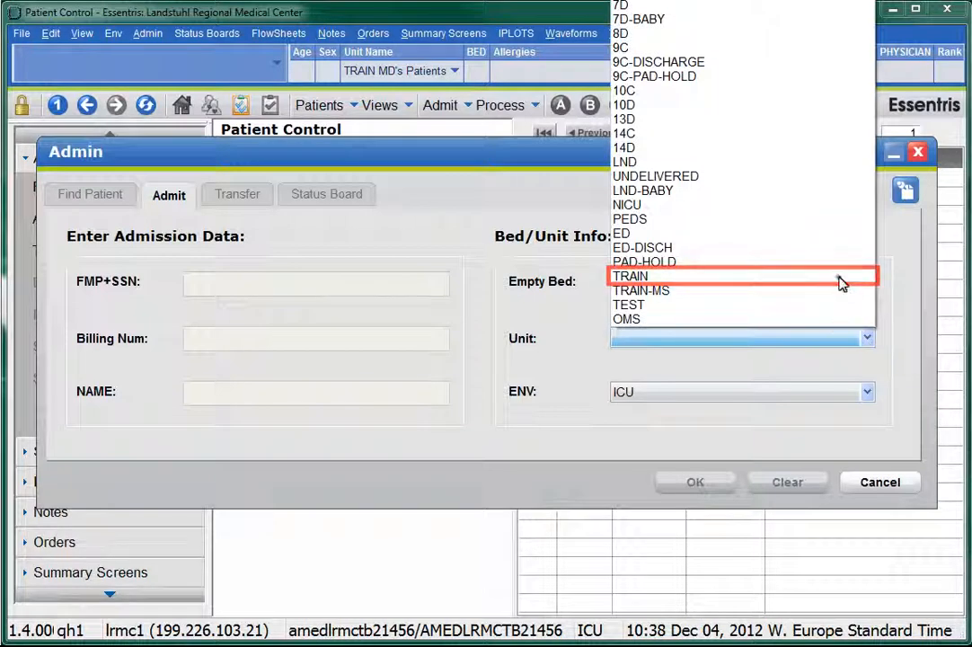
left_click(631, 277)
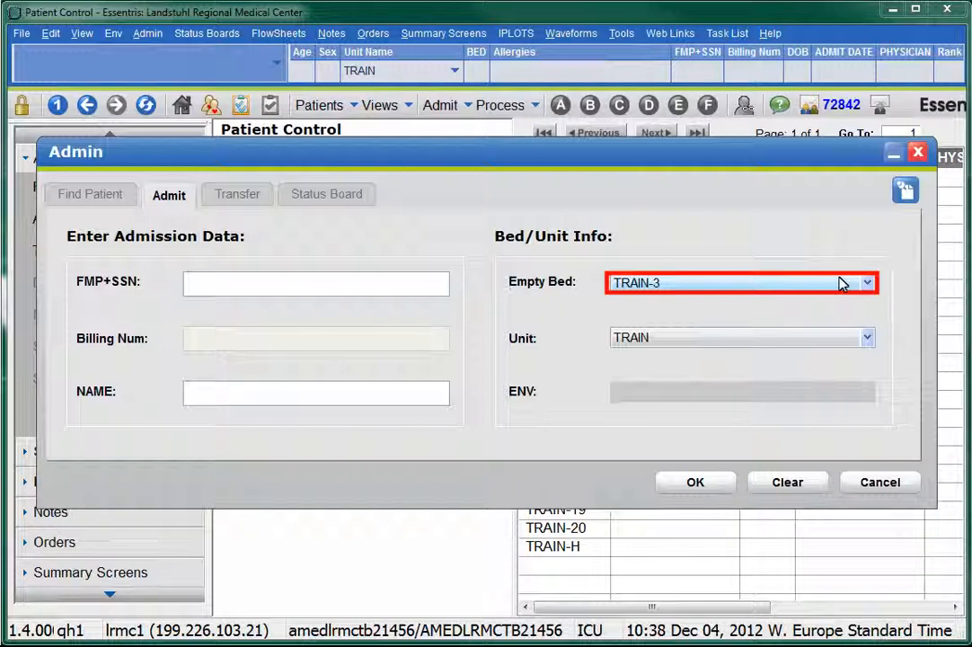
left_click(866, 282)
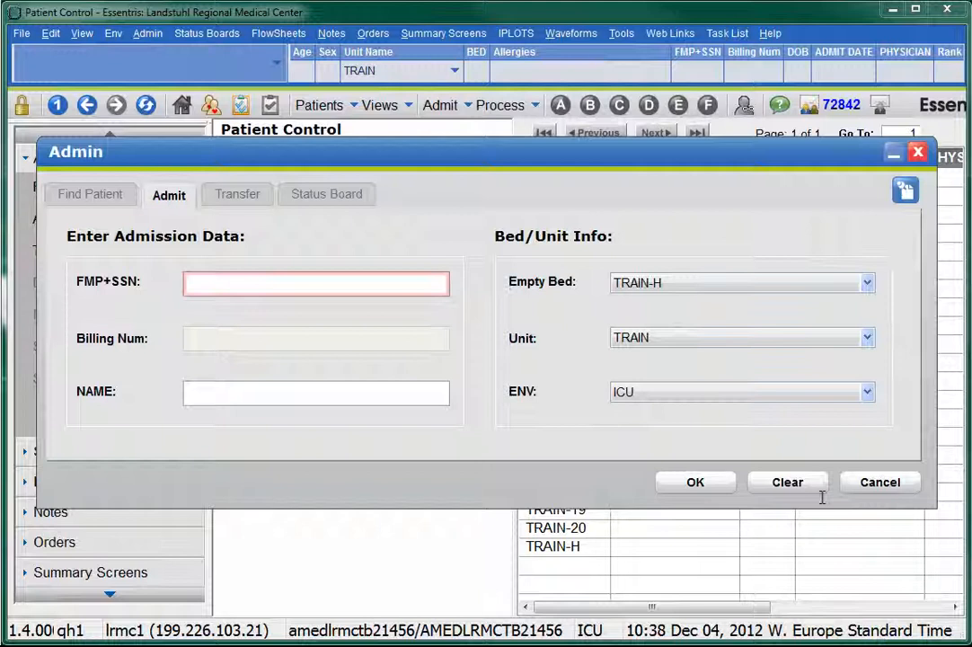
left_click(316, 284)
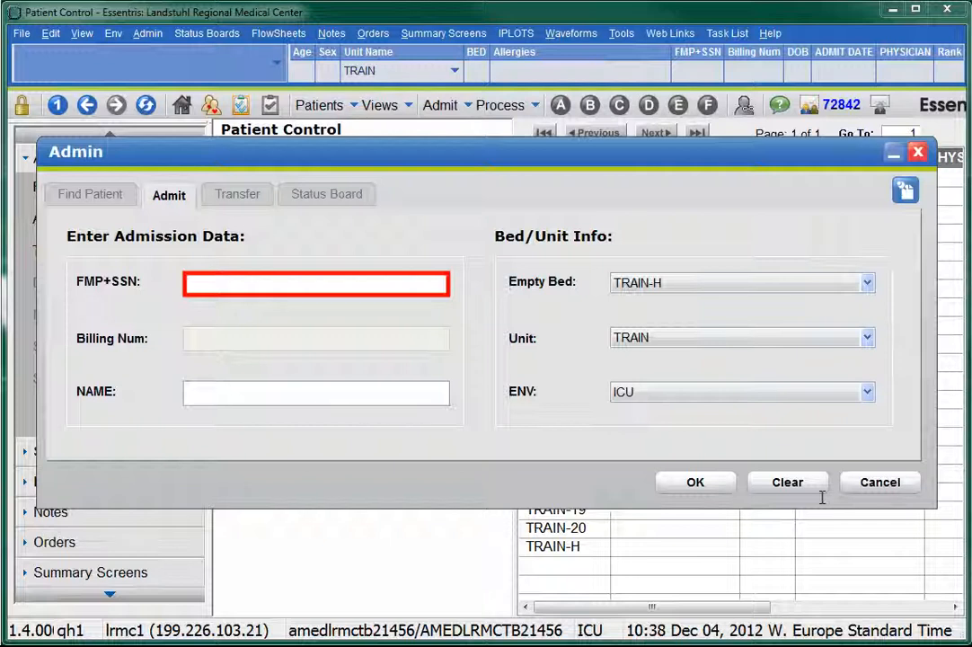
left_click(316, 282)
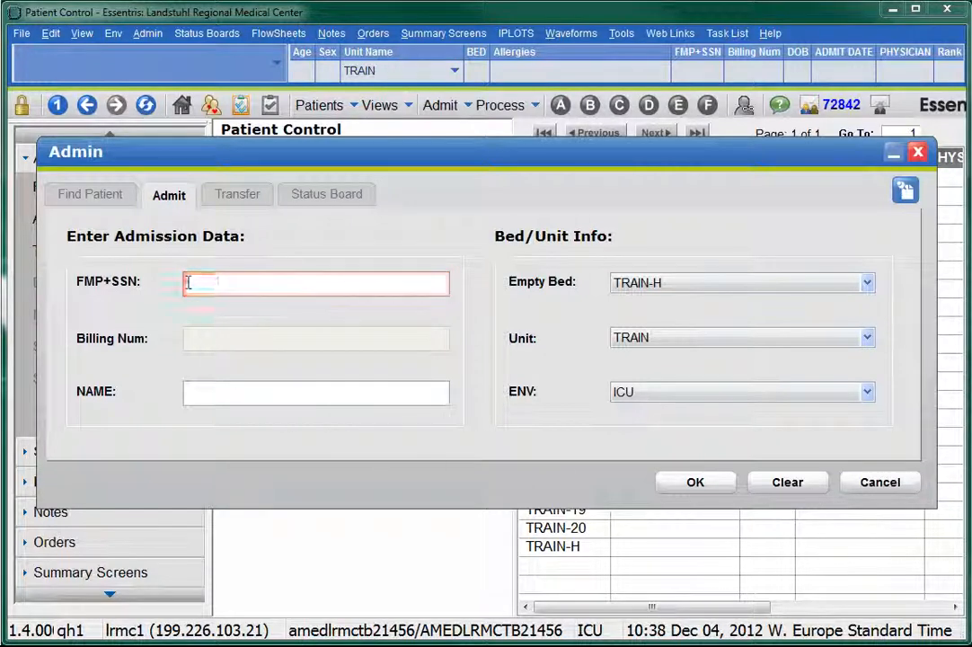
type("77-111-22-1981")
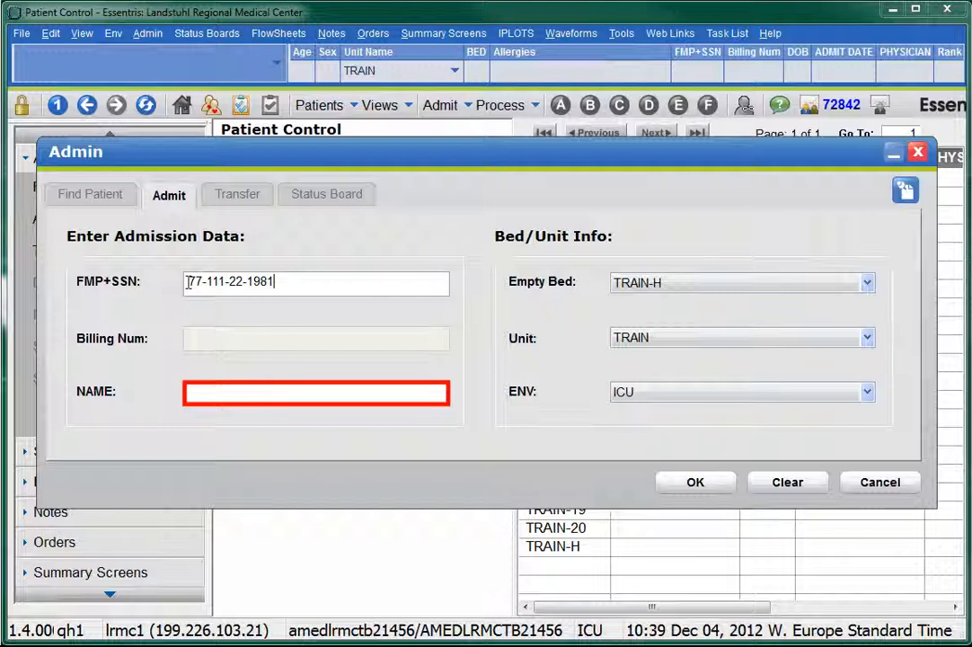
left_click(317, 392)
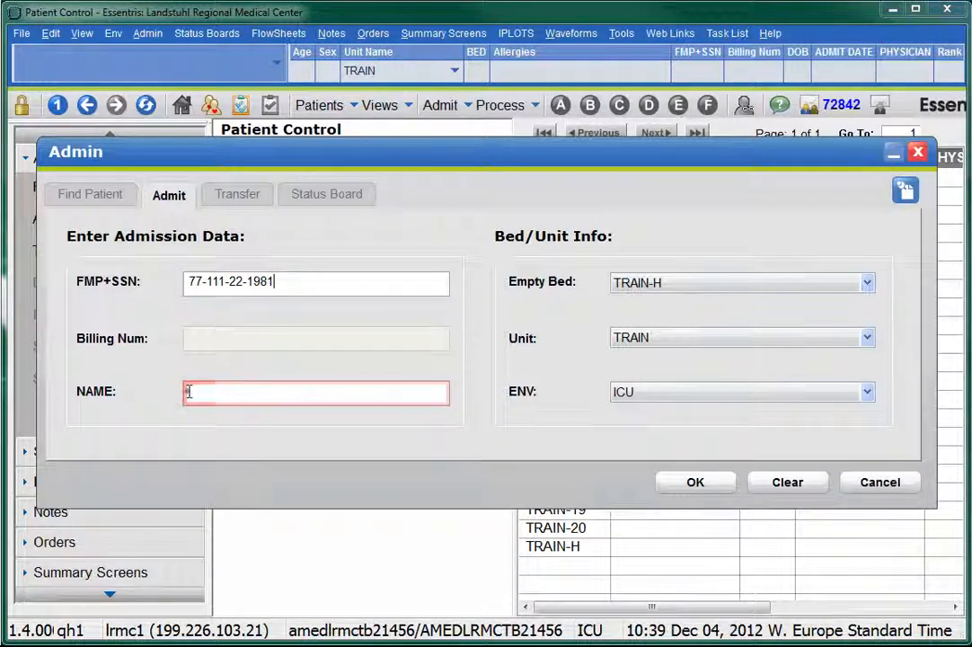
type("lucky, charm")
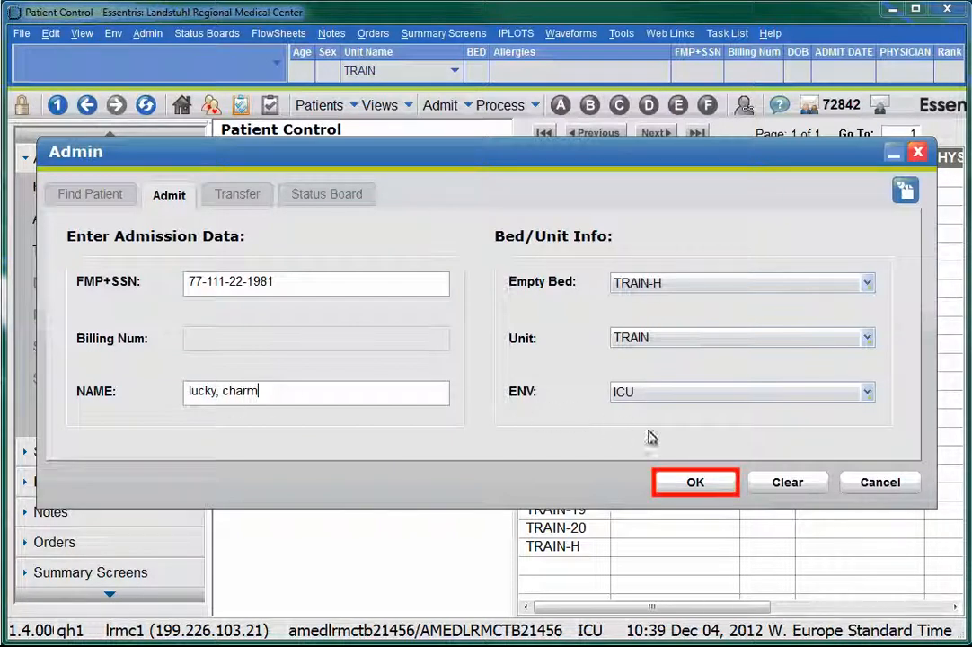
Submit the admission and validate it with the user password.
left_click(694, 482)
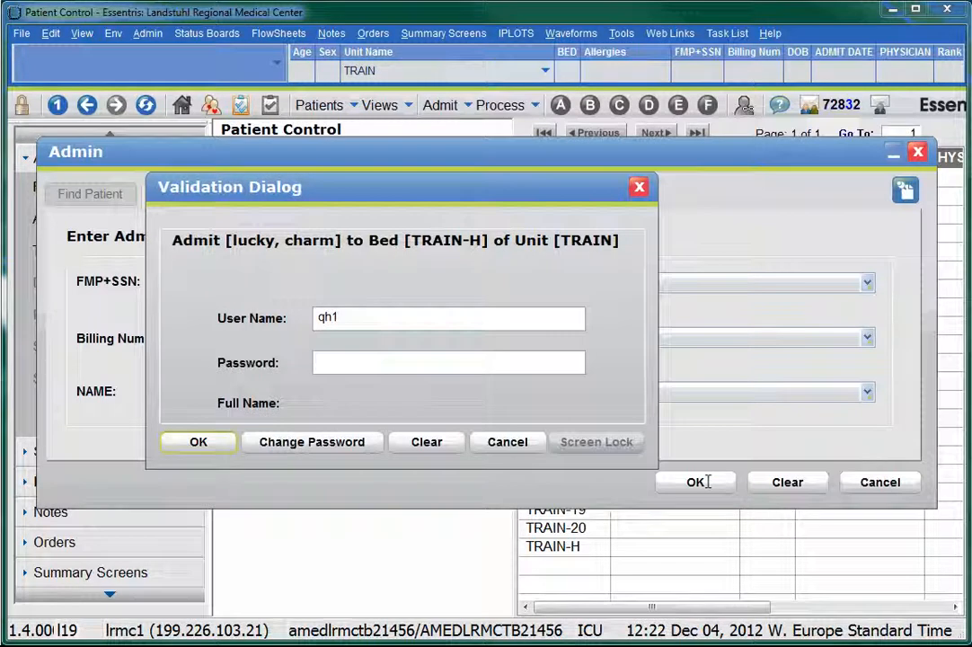
left_click(449, 363)
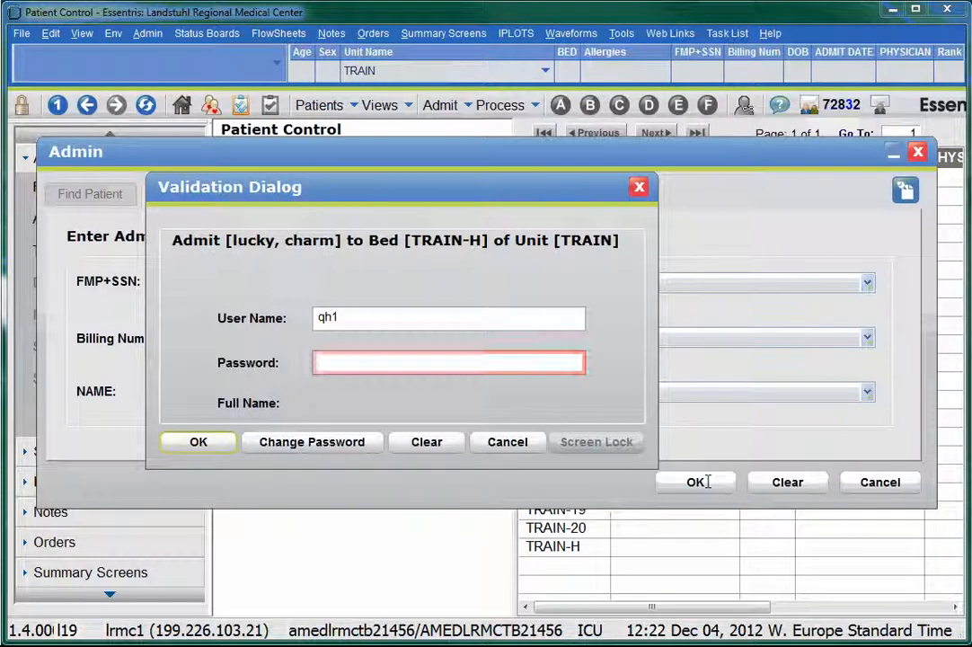
left_click(449, 363)
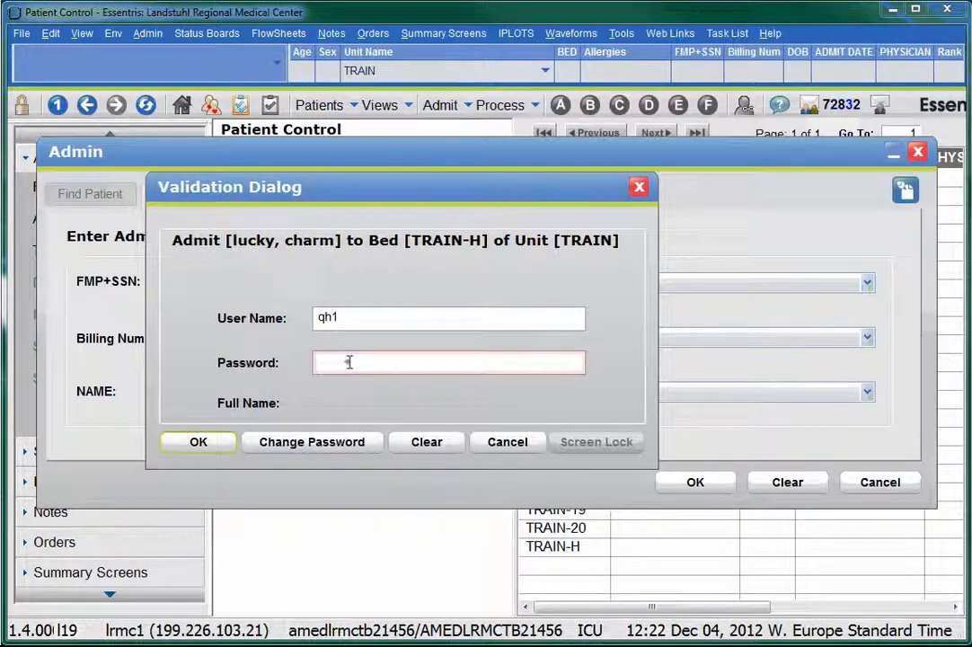
type("****")
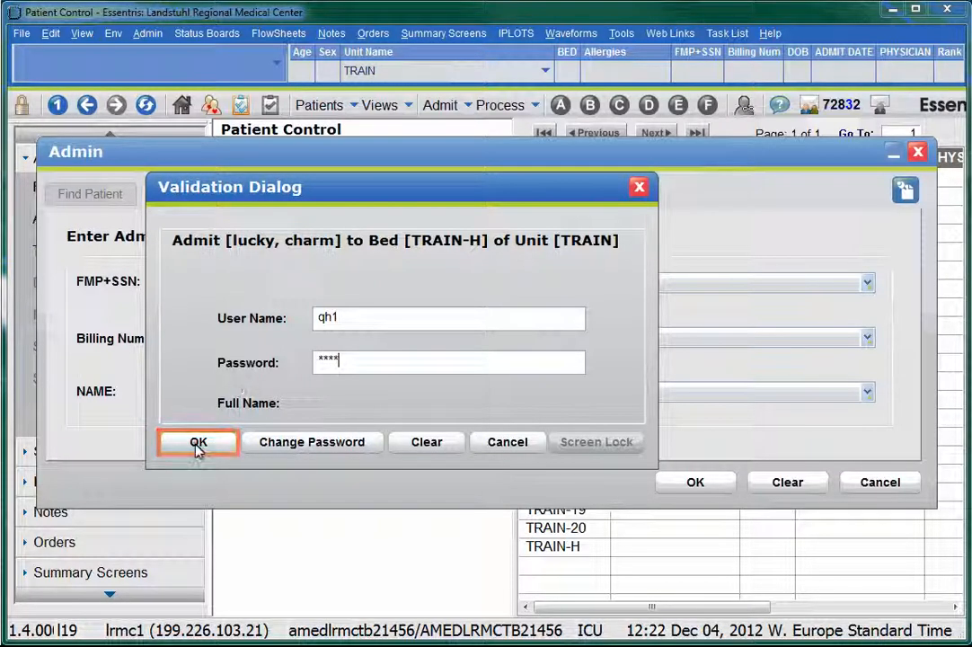
left_click(198, 442)
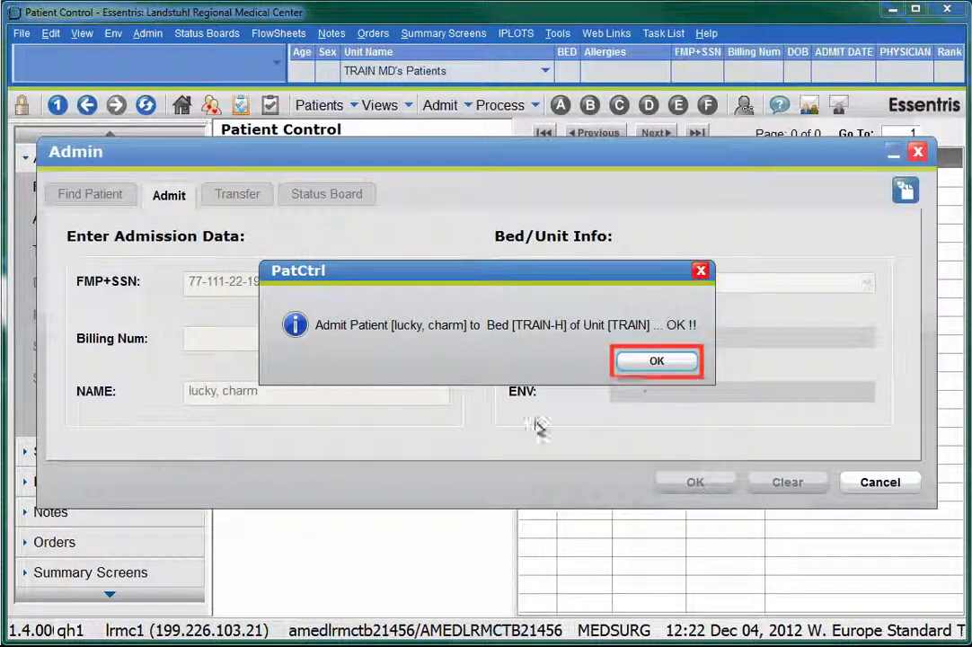
Acknowledge the confirmation and close the Admin form, revealing lucky, charm in TRAIN-H.
left_click(655, 359)
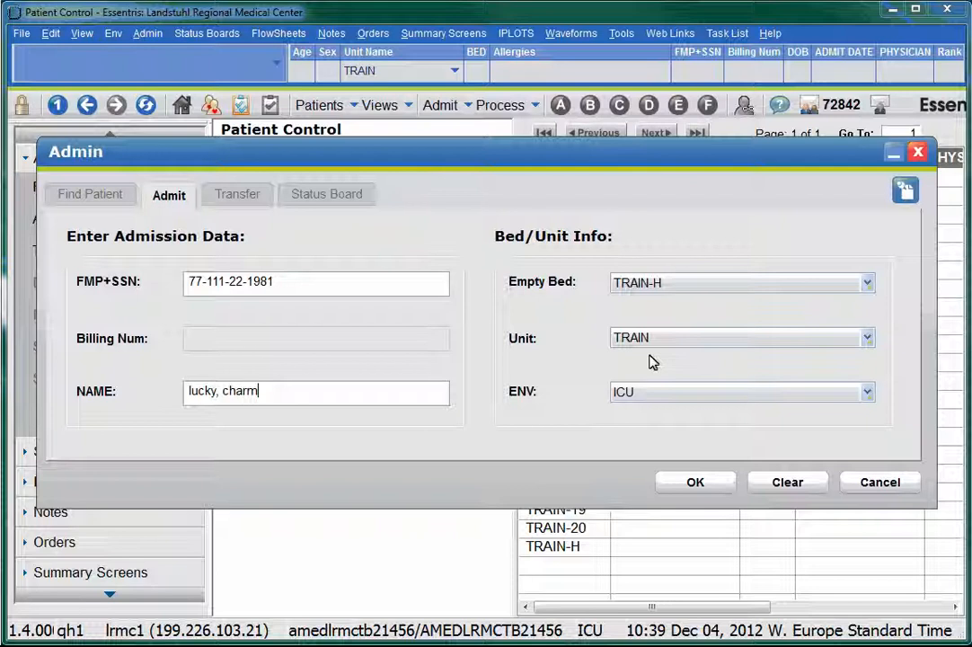
mouse_move(881, 482)
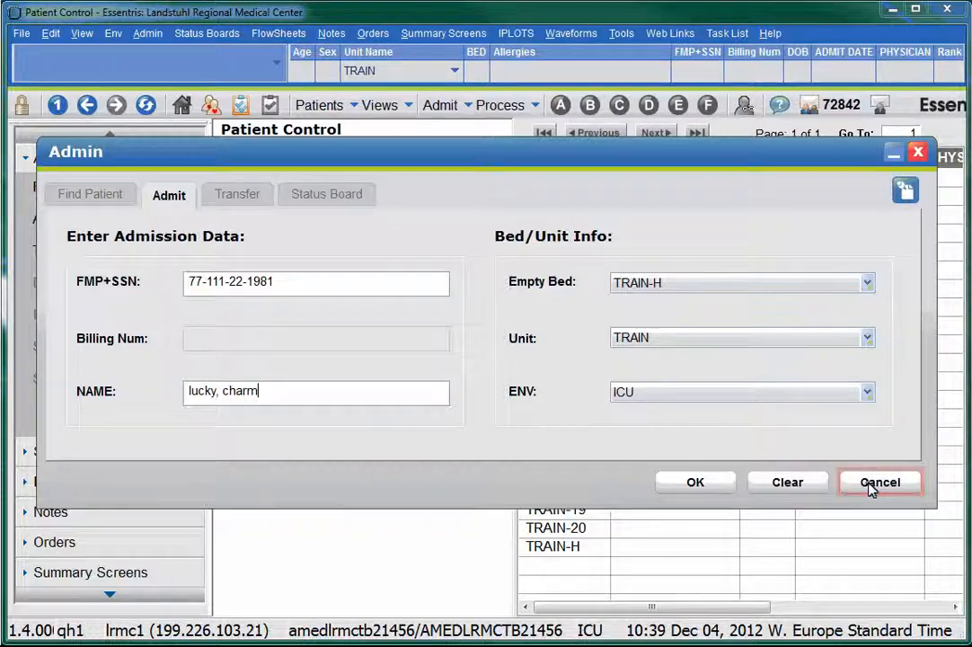
left_click(693, 481)
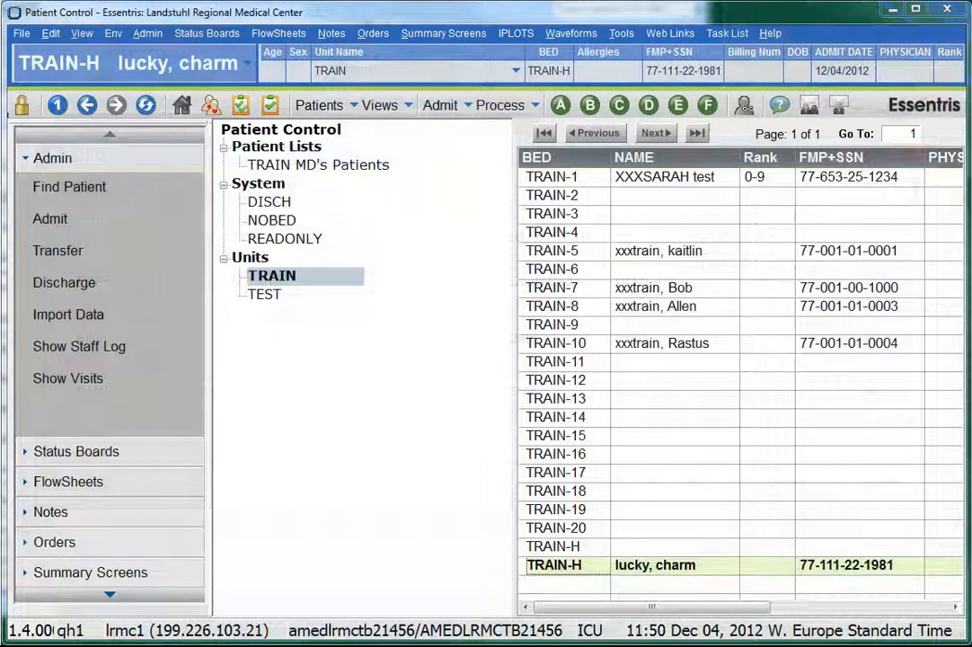